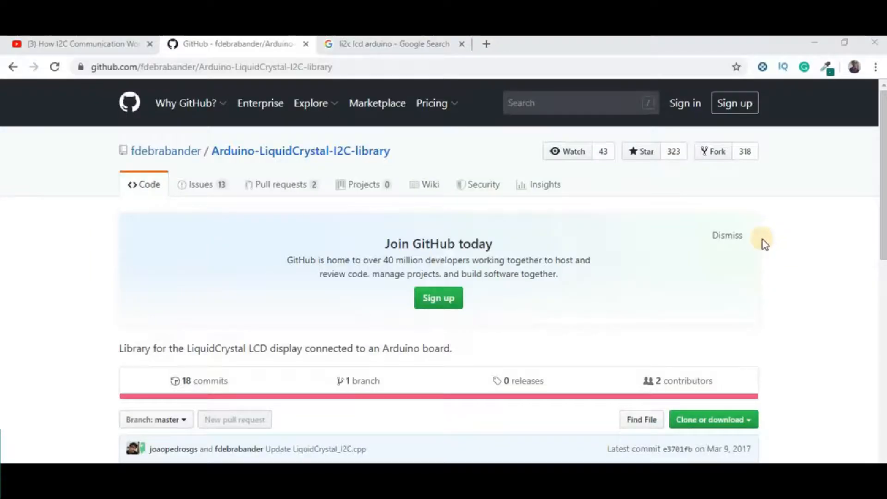
{"action": "mouse_move", "coordinate": [351, 170]}
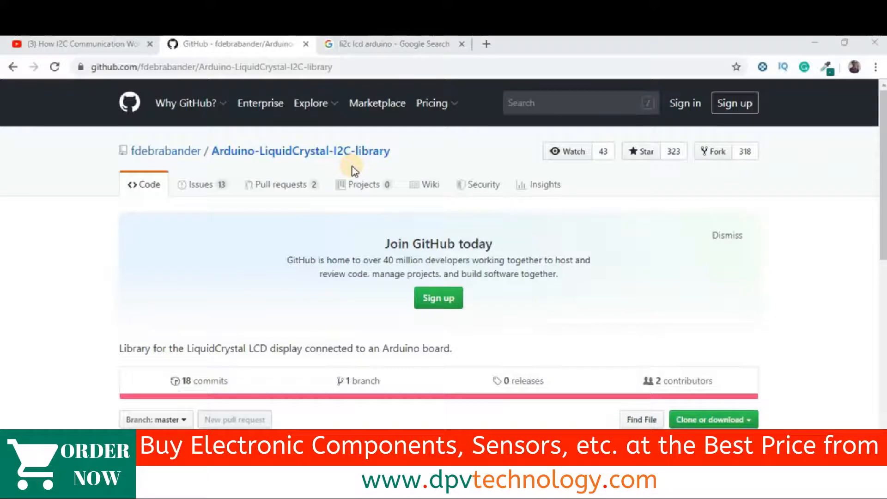
{"action": "mouse_move", "coordinate": [299, 168]}
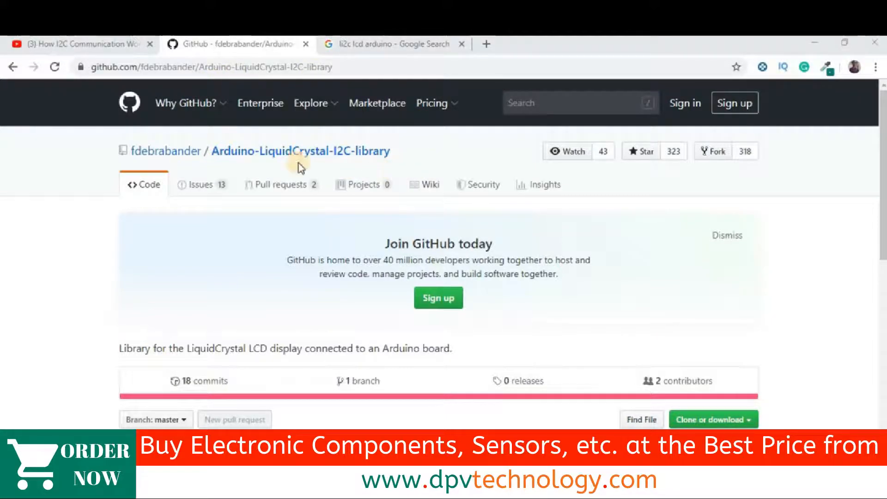
{"action": "mouse_move", "coordinate": [166, 151]}
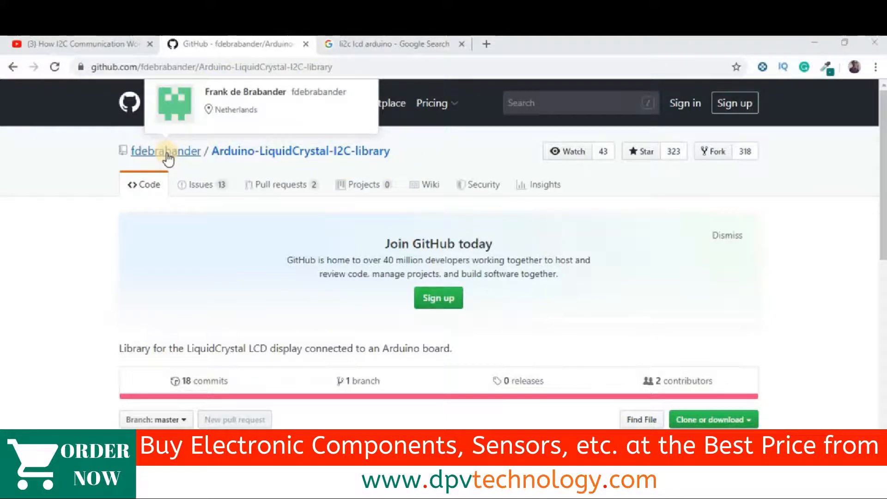
{"action": "mouse_move", "coordinate": [589, 285]}
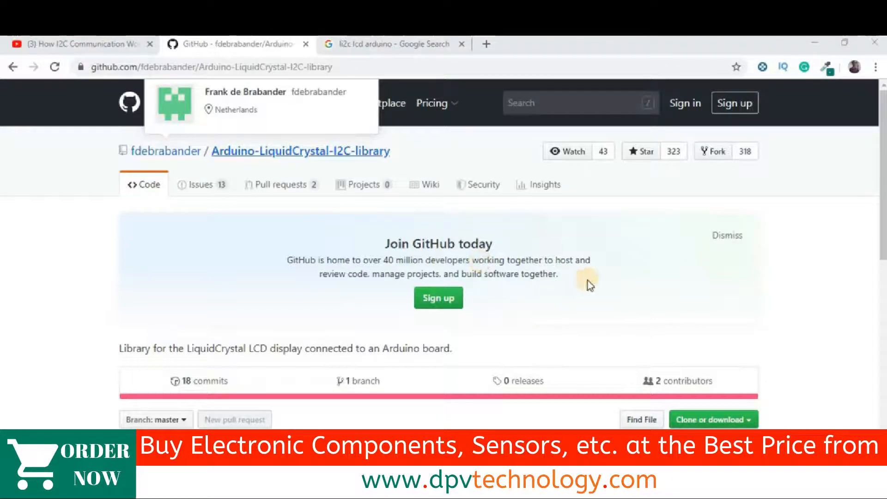
- Download the Arduino-LiquidCrystal-I2C-library repository as a ZIP and save it to the Desktop
{"action": "scroll", "scroll_direction": "down", "scroll_amount": 3}
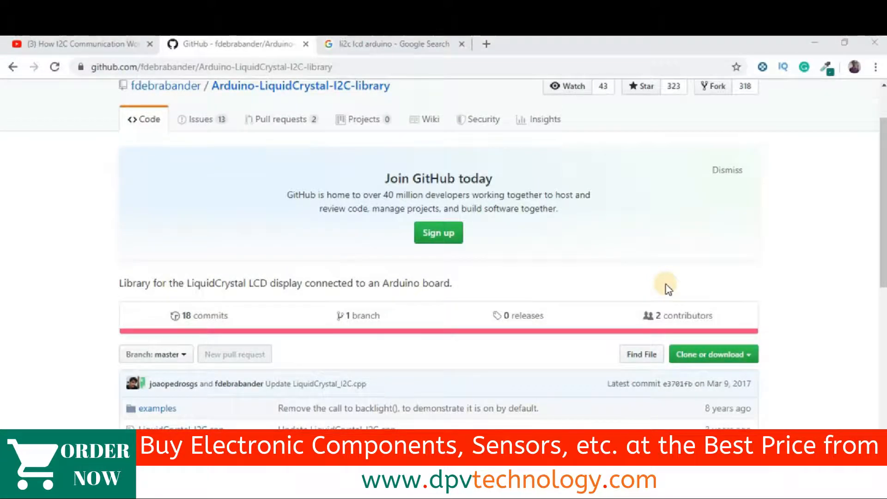
{"action": "scroll", "scroll_direction": "down", "scroll_amount": 3}
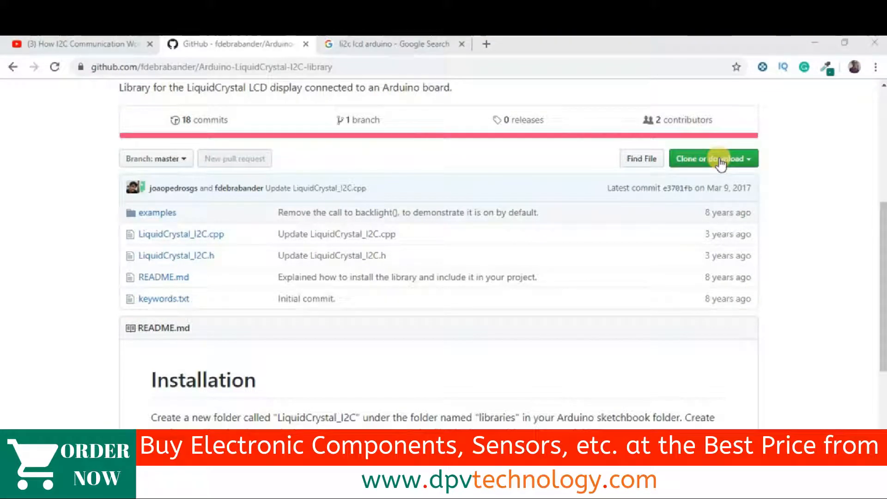
{"action": "left_click", "coordinate": [710, 158]}
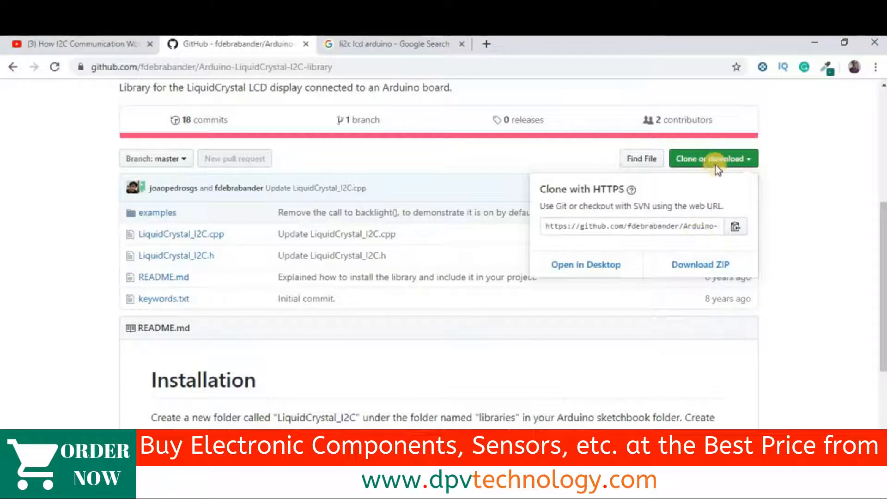
{"action": "mouse_move", "coordinate": [699, 264]}
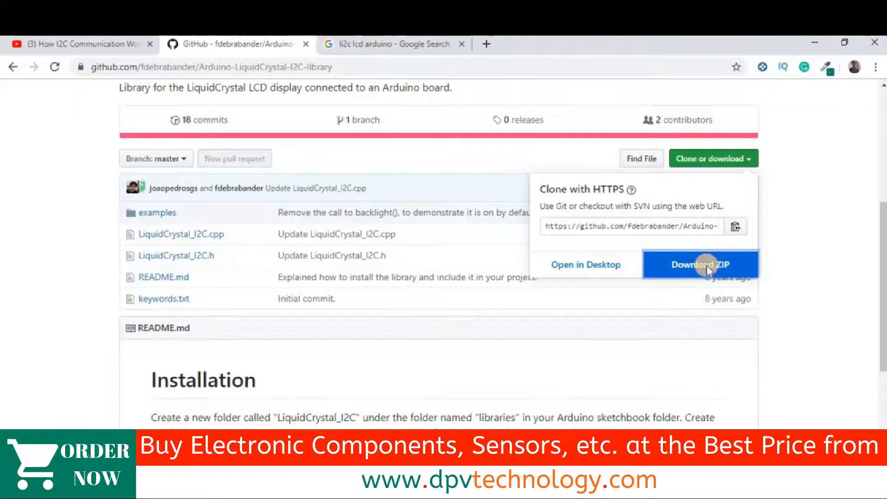
{"action": "left_click", "coordinate": [699, 264]}
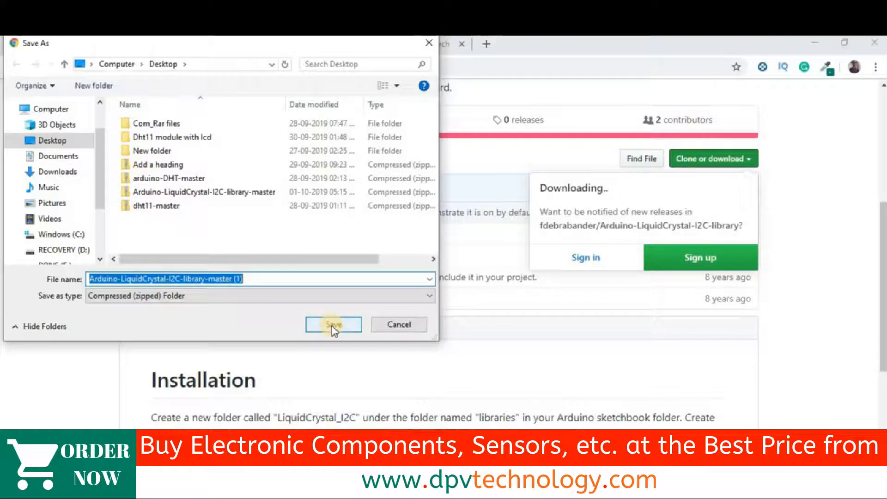
{"action": "left_click", "coordinate": [333, 324]}
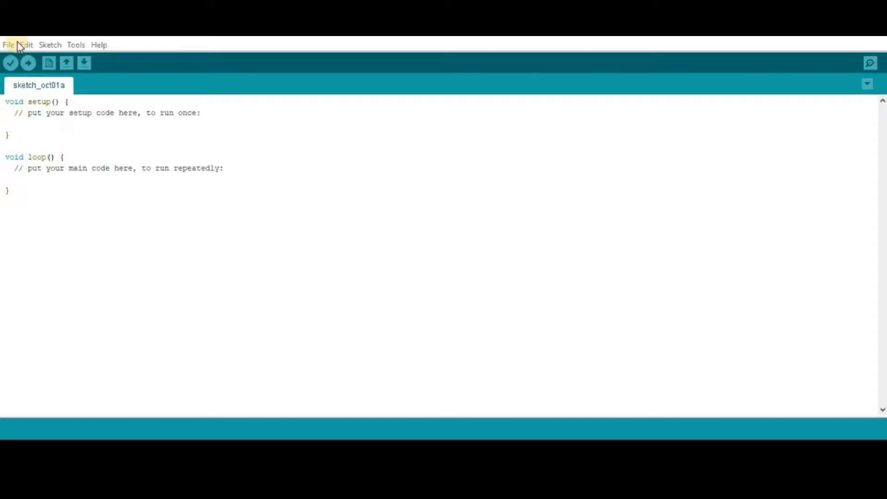
- Add Arduino-LiquidCrystal-I2C-library-master.zip from the Desktop as a .ZIP library via the Sketch menu
{"action": "left_click", "coordinate": [48, 44]}
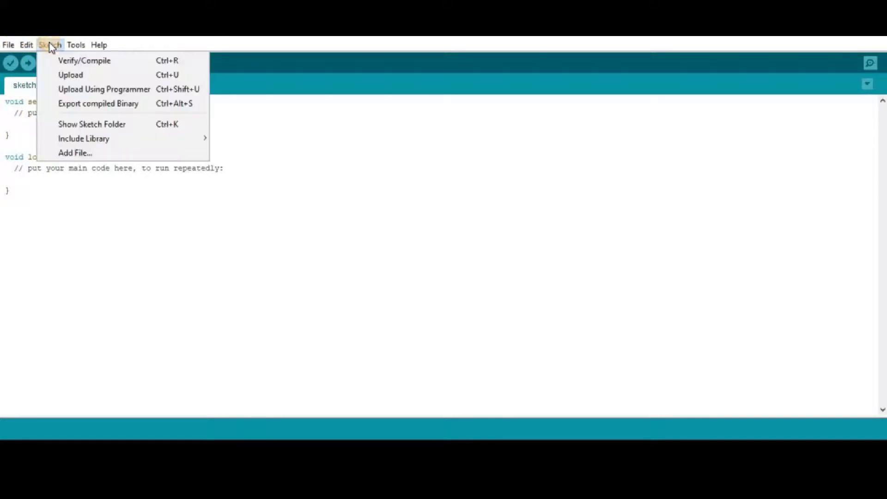
{"action": "mouse_move", "coordinate": [83, 138]}
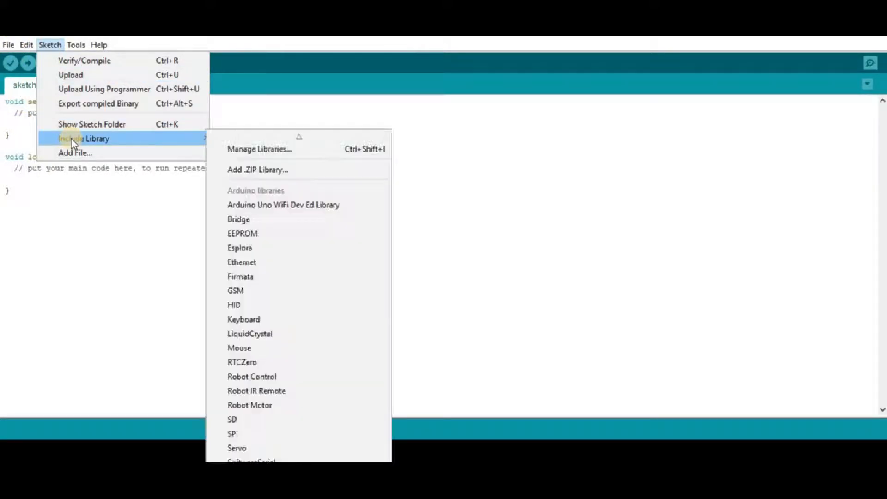
{"action": "mouse_move", "coordinate": [158, 141]}
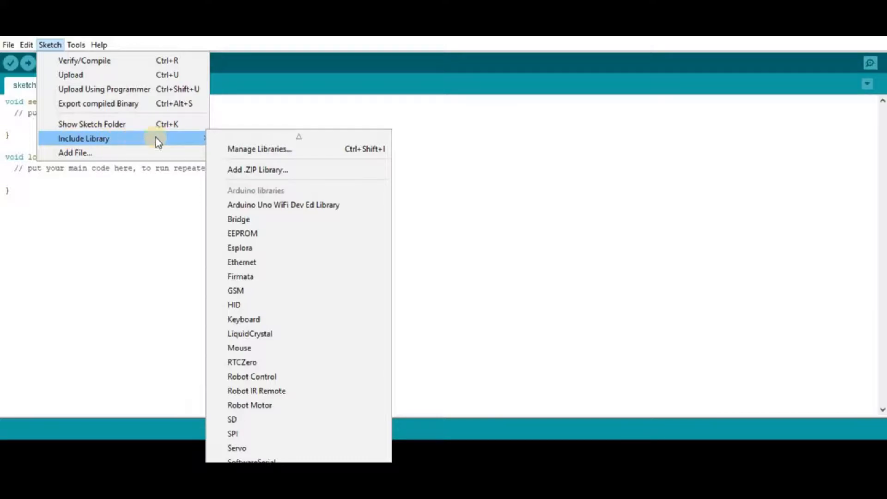
{"action": "mouse_move", "coordinate": [258, 170]}
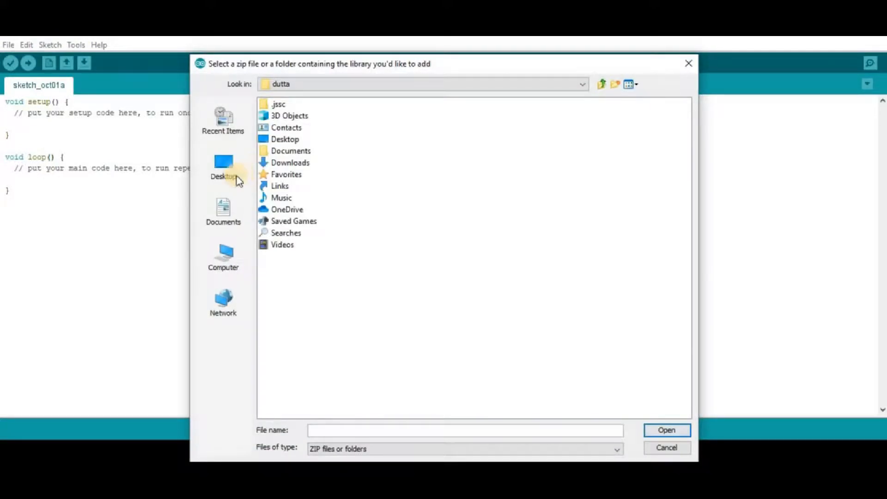
{"action": "left_click", "coordinate": [223, 167]}
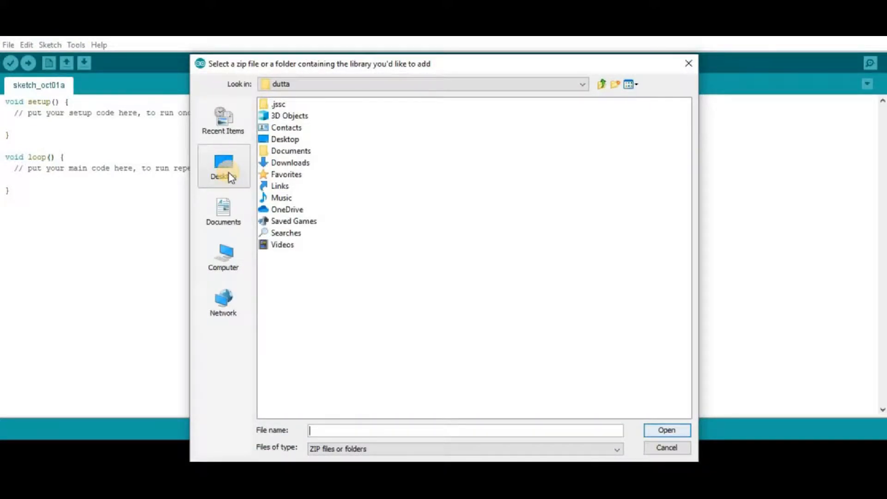
{"action": "left_click", "coordinate": [223, 167]}
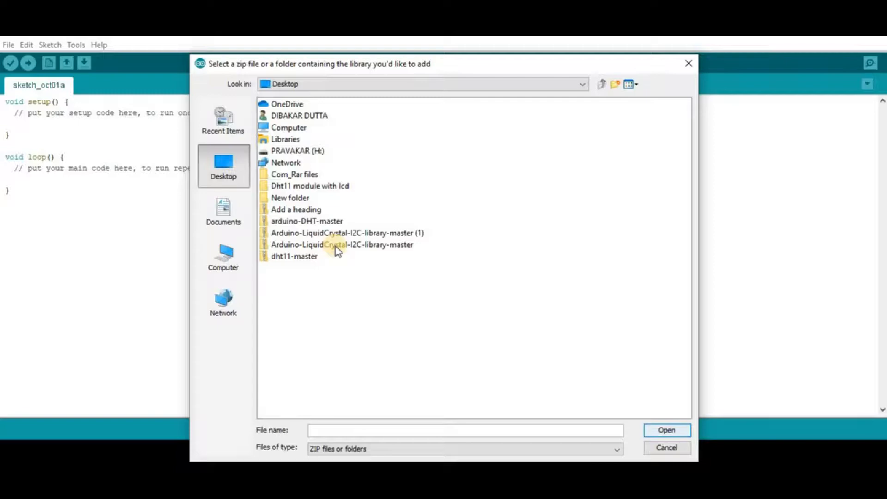
{"action": "left_click", "coordinate": [342, 244]}
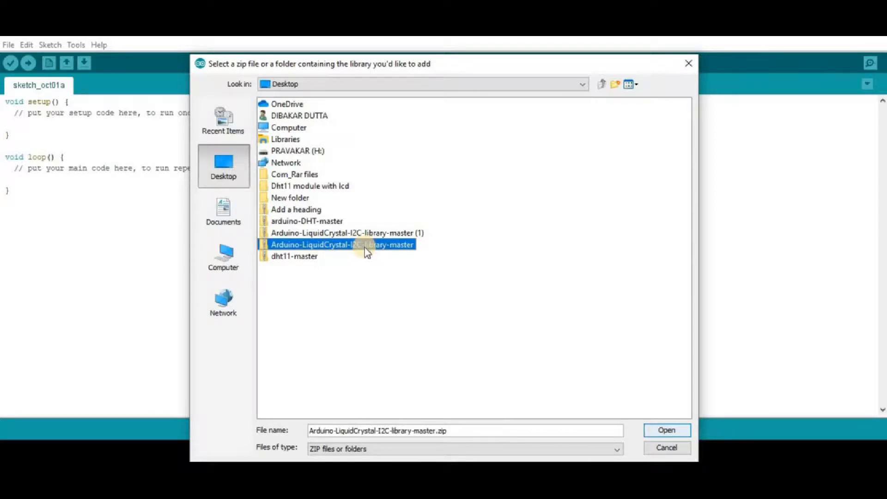
{"action": "mouse_move", "coordinate": [667, 447]}
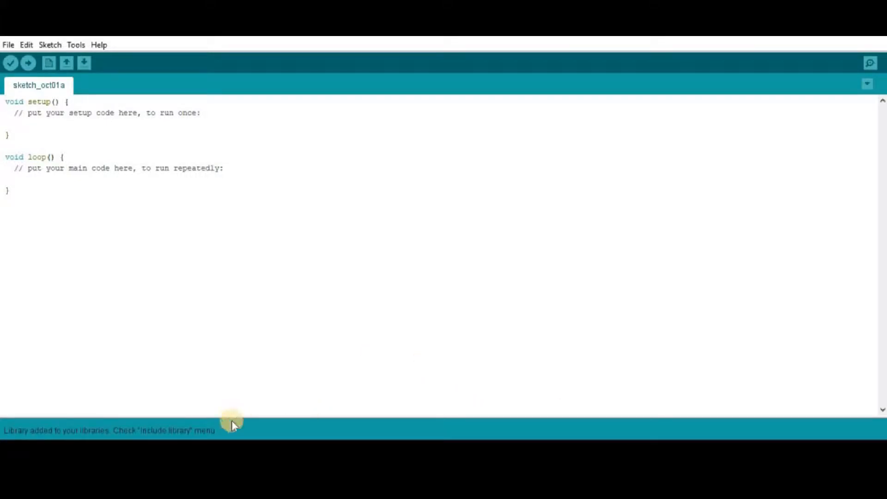
{"action": "mouse_move", "coordinate": [236, 427]}
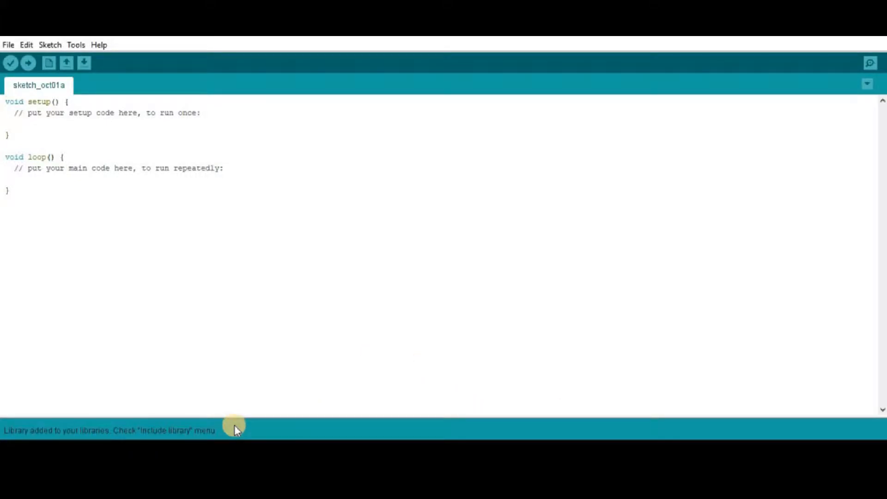
{"action": "mouse_move", "coordinate": [8, 45]}
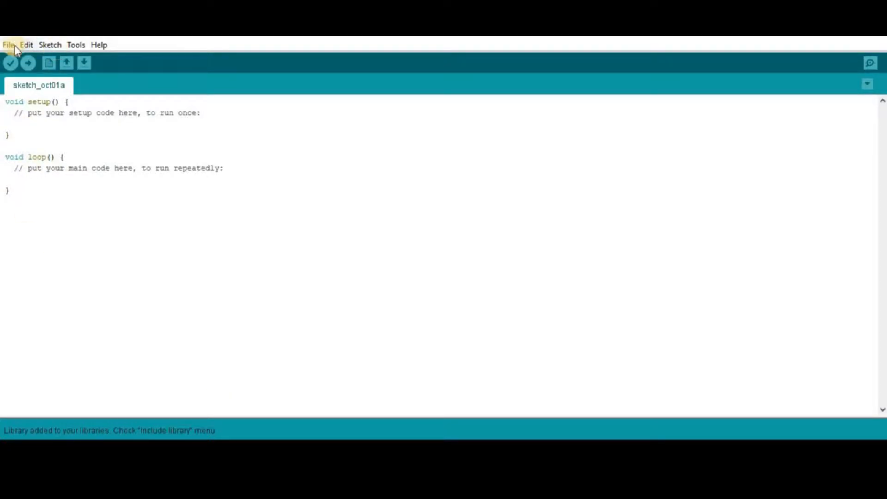
- Open the HelloWorld example from File > Examples > Arduino-LiquidCrystal-I2C-library
{"action": "left_click", "coordinate": [9, 44]}
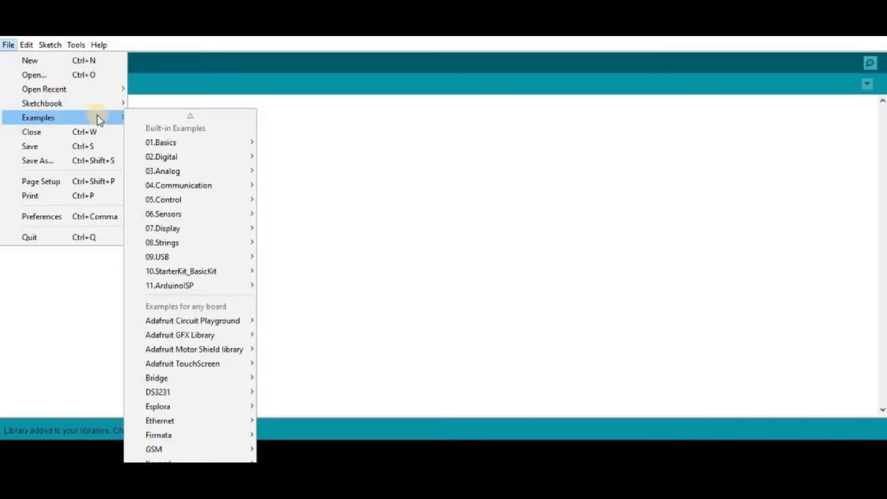
{"action": "mouse_move", "coordinate": [160, 157]}
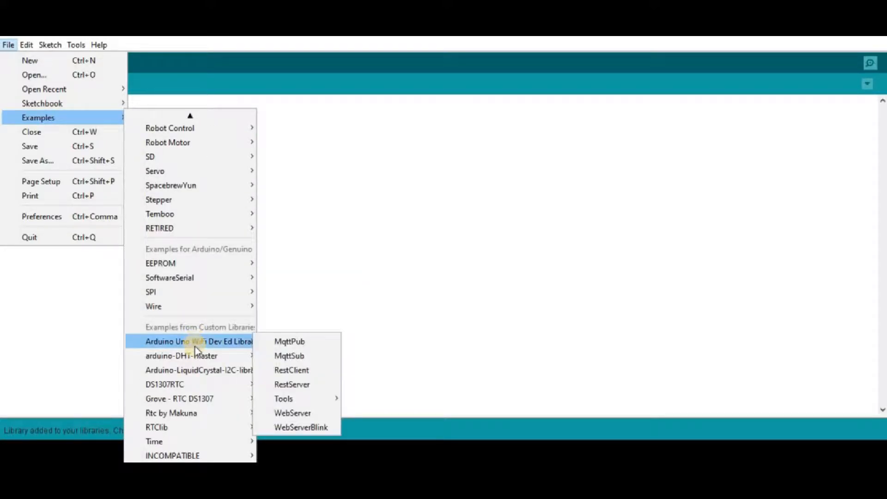
{"action": "mouse_move", "coordinate": [198, 370]}
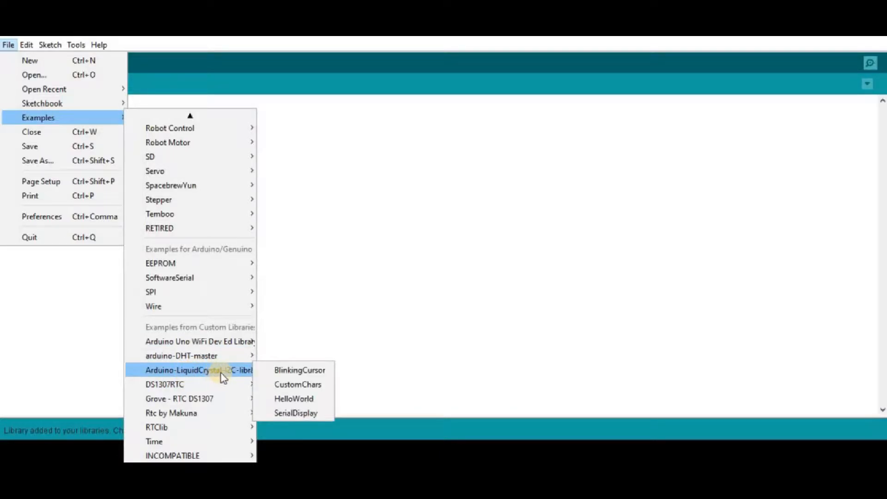
{"action": "mouse_move", "coordinate": [299, 370]}
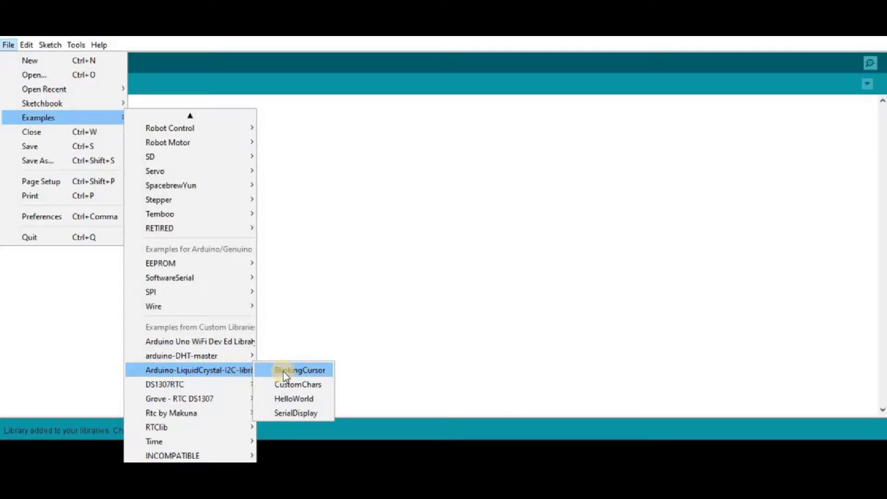
{"action": "left_click", "coordinate": [301, 369]}
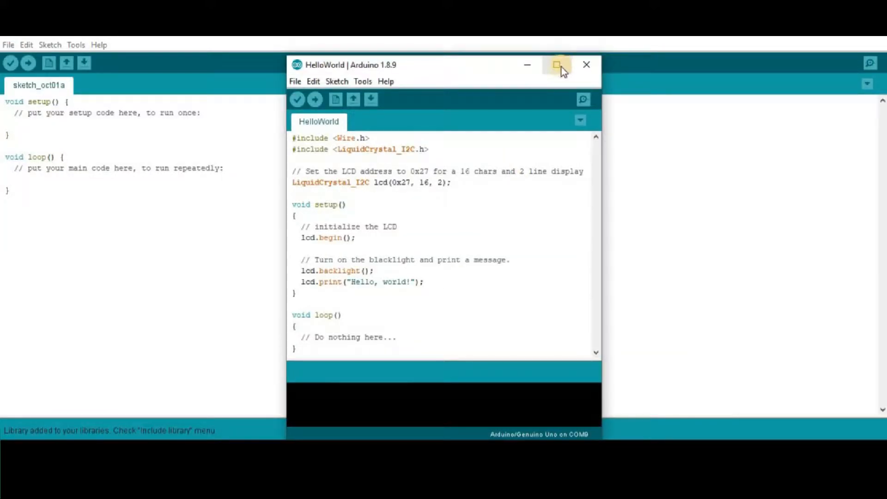
- Maximize the HelloWorld sketch window to read its code full-screen
{"action": "left_click", "coordinate": [557, 65]}
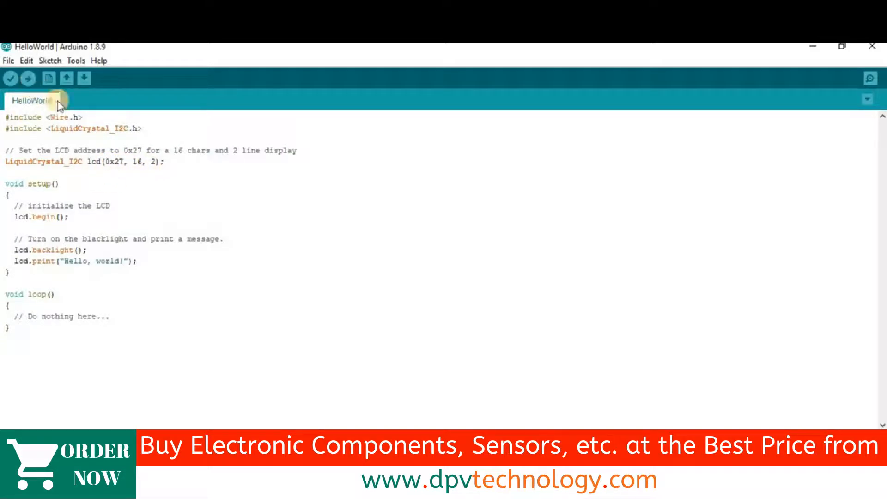
{"action": "mouse_move", "coordinate": [155, 265]}
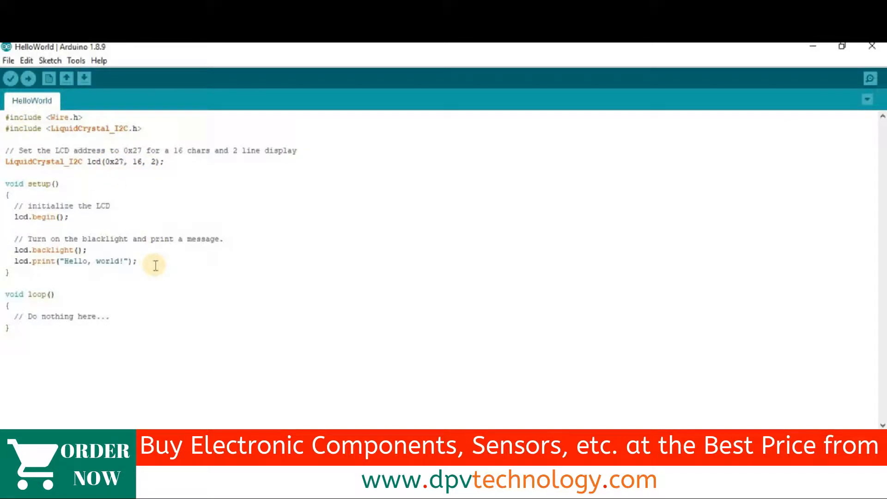
{"action": "mouse_move", "coordinate": [128, 167]}
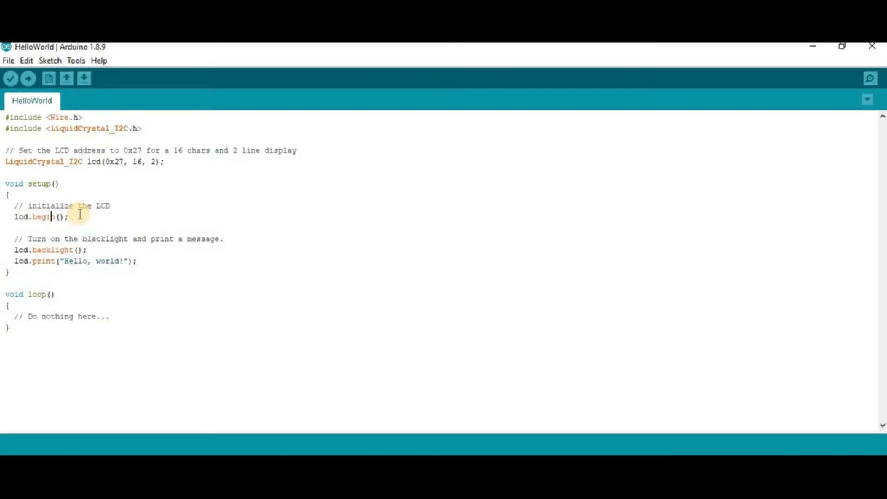
{"action": "mouse_move", "coordinate": [53, 250]}
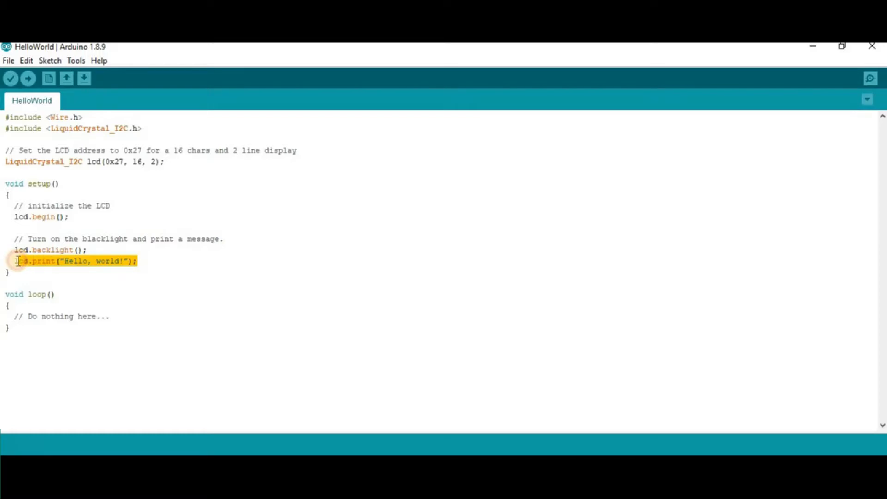
{"action": "left_click", "coordinate": [75, 60]}
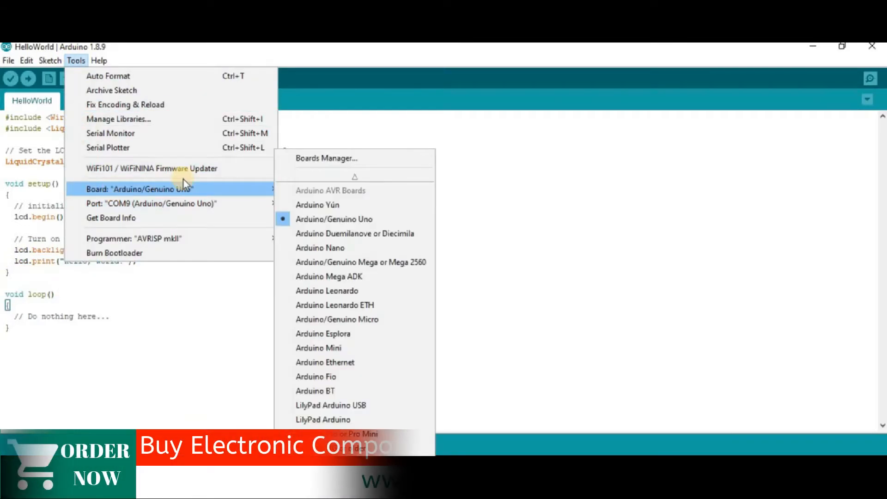
{"action": "mouse_move", "coordinate": [319, 219]}
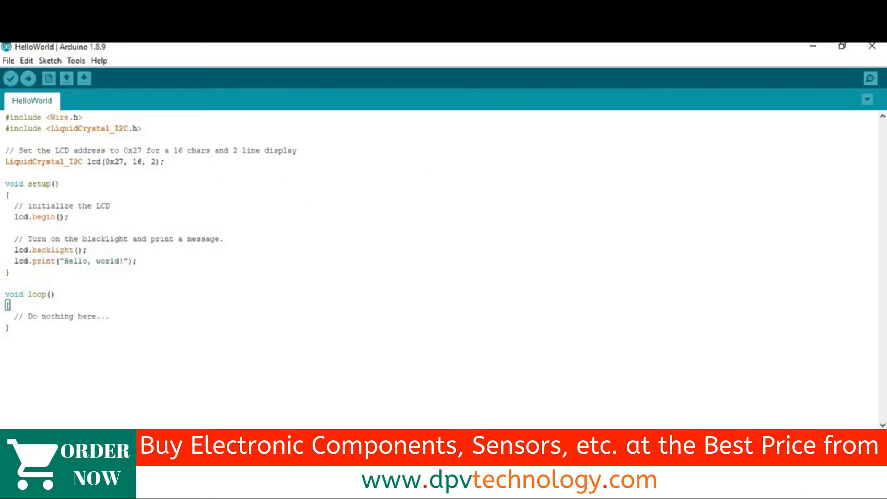
{"action": "left_click", "coordinate": [8, 328]}
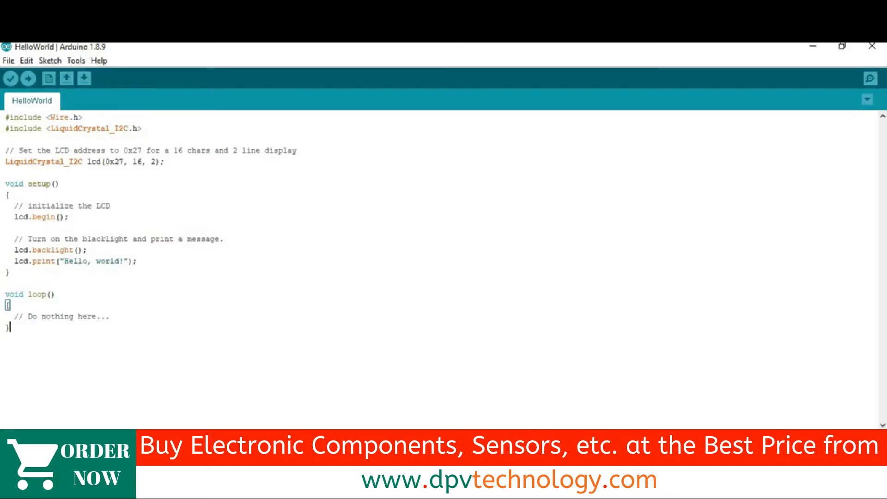